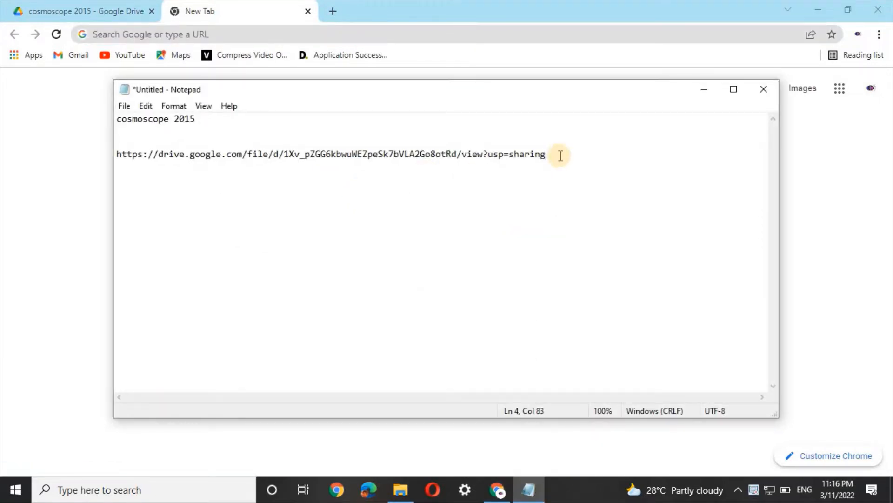
- Select the whole shared Google Drive link in Notepad for pasting into the browser
double_click(515, 154)
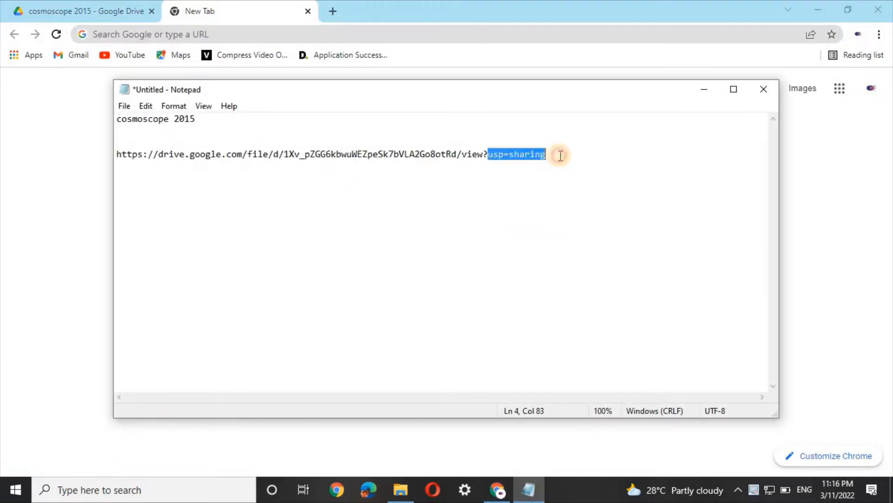
drag(547, 154, 236, 154)
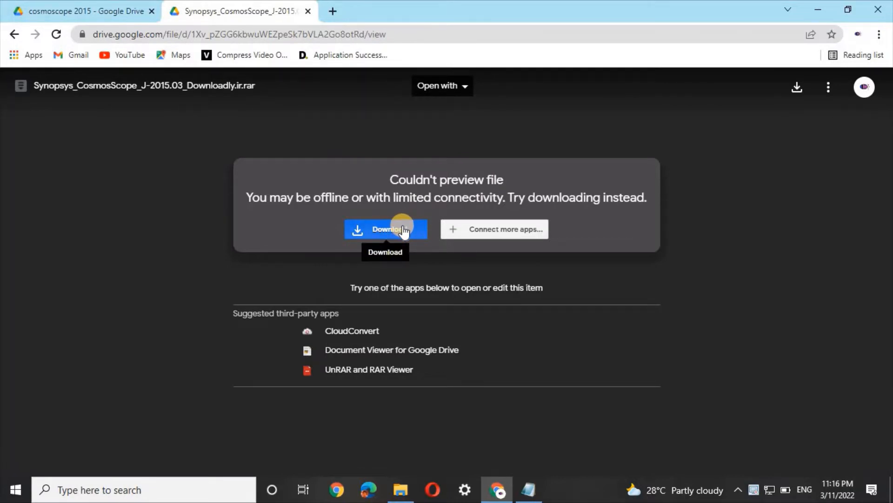
- Start downloading the CosmosScope archive via Download anyway, then cancel the running download
click(385, 229)
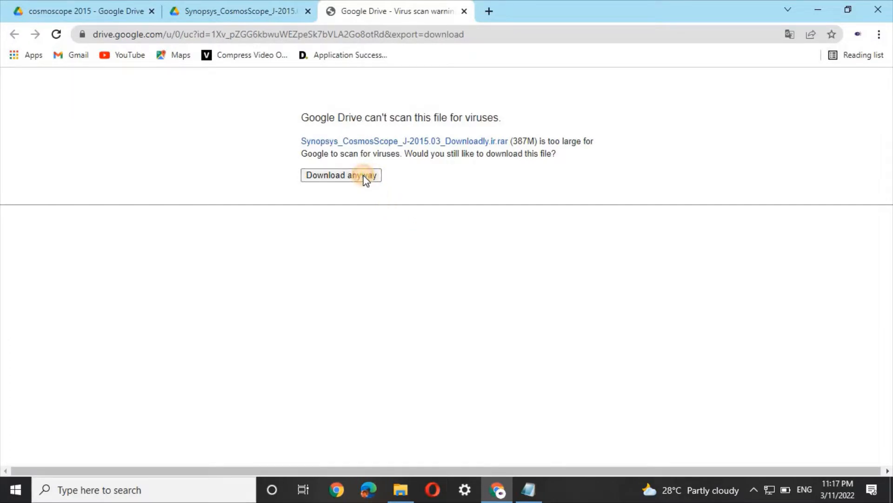
click(341, 175)
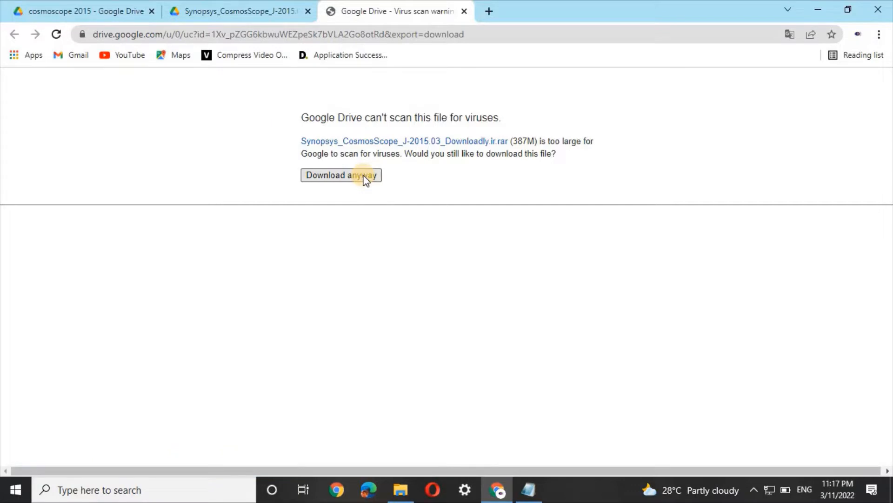
click(341, 175)
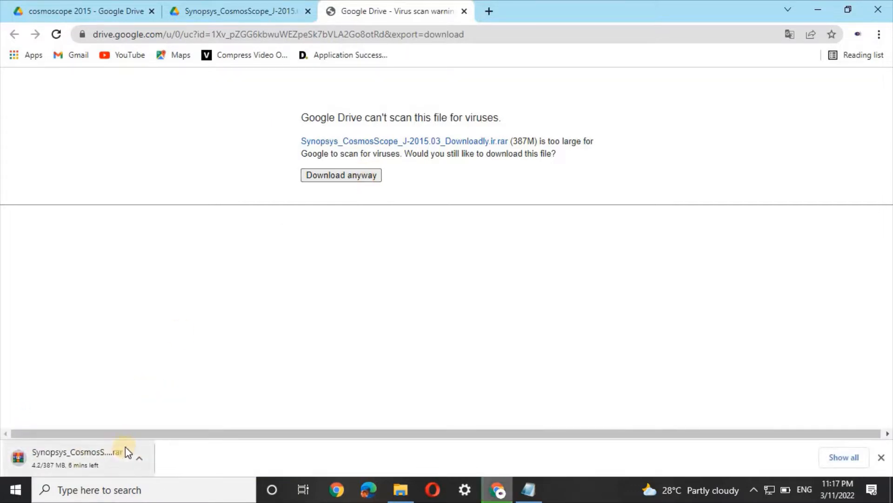
click(140, 457)
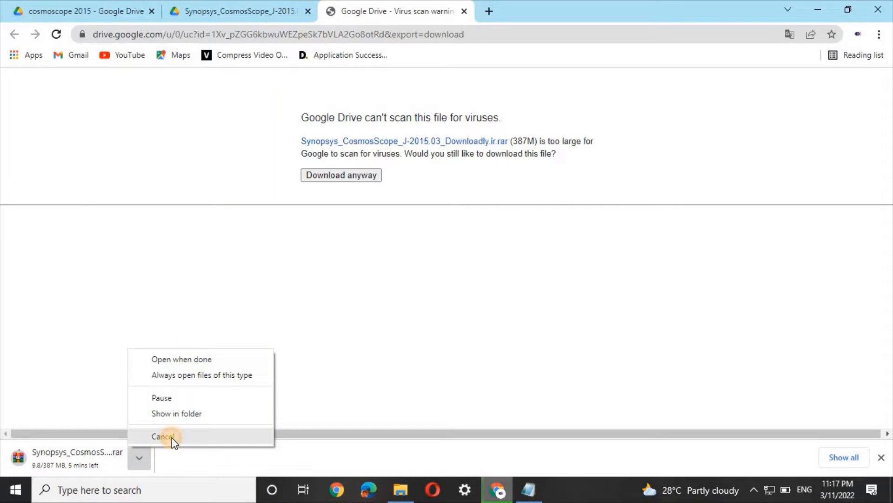
click(162, 436)
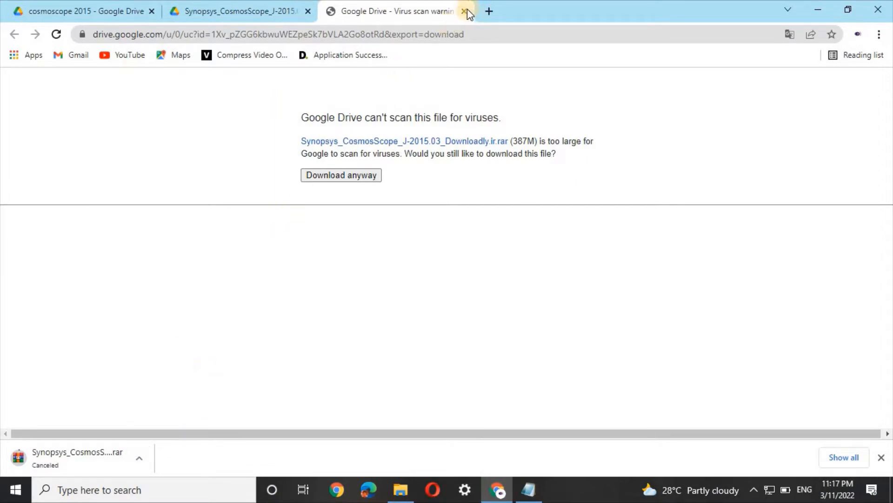
- Close all the Drive pages, shutting the browser and leaving the desktop
click(465, 11)
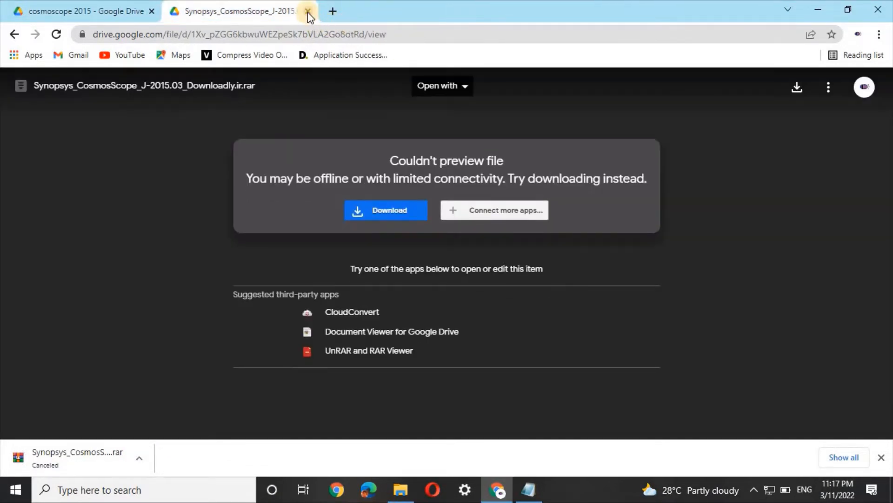
click(308, 11)
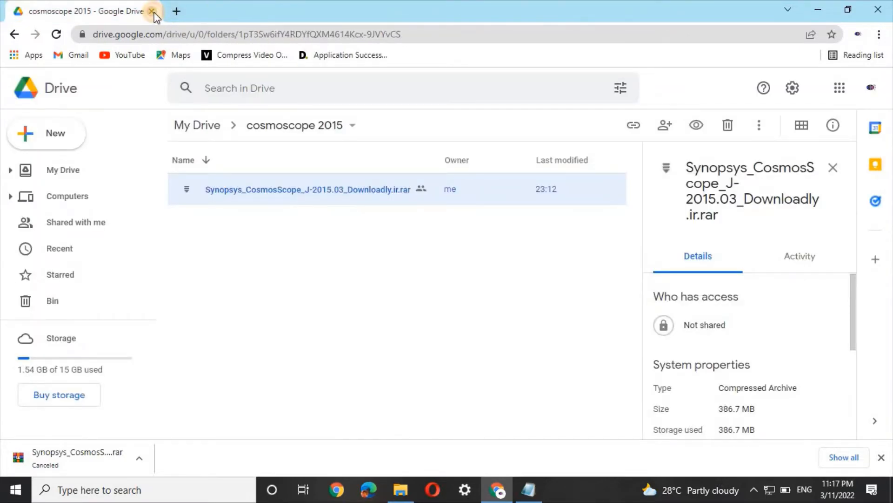
click(152, 11)
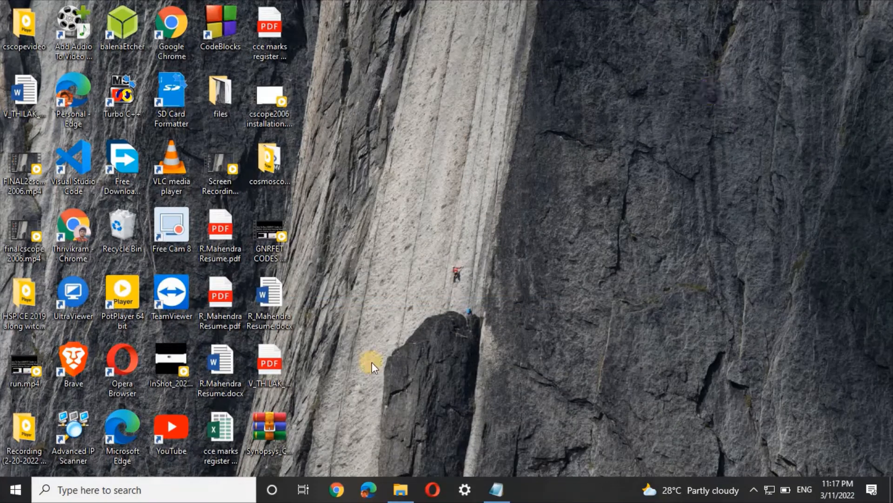
- Copy the Synopsys_CosmosScope_J-2015.03_Downloadly.ir.rar archive from Downloads and go to This PC
click(401, 489)
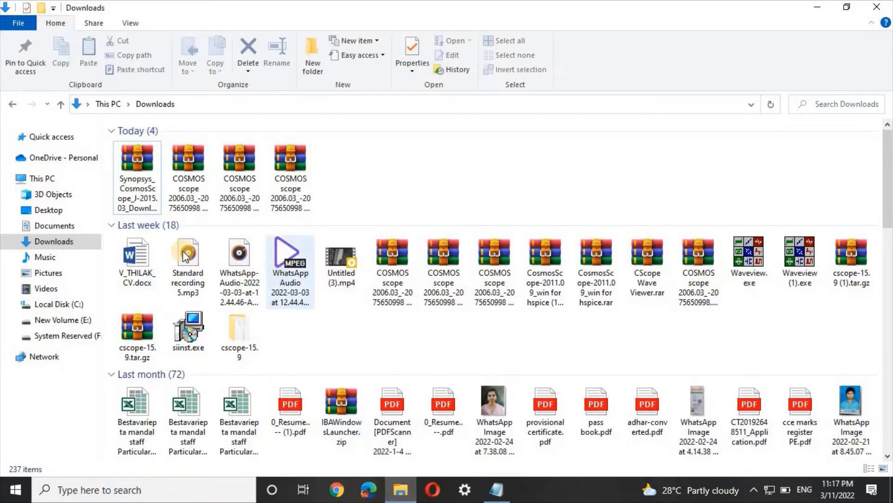
mouse_move(137, 171)
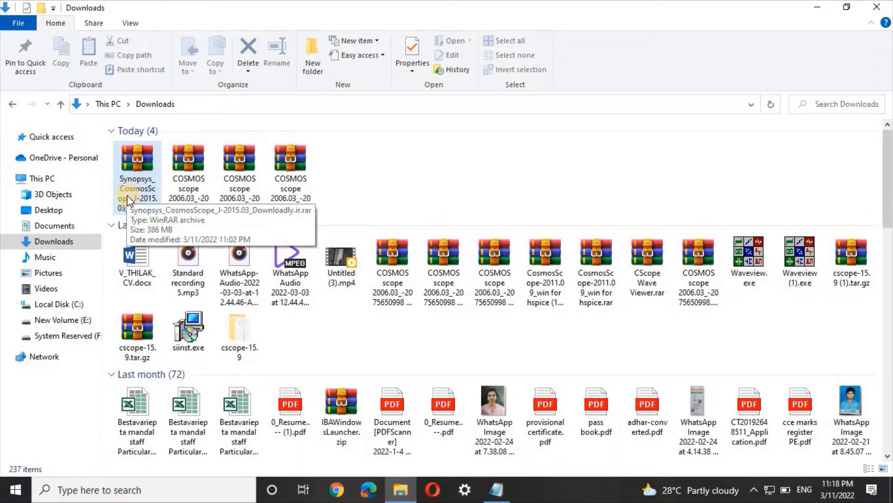
click(137, 165)
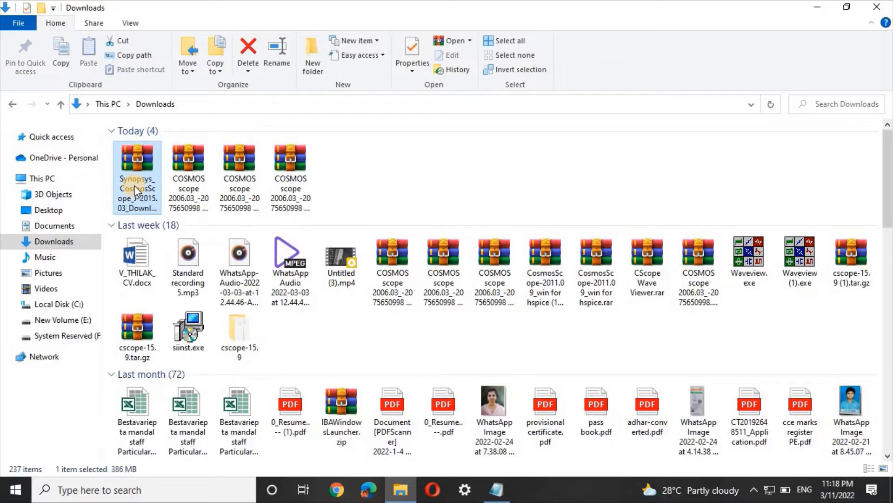
right_click(136, 174)
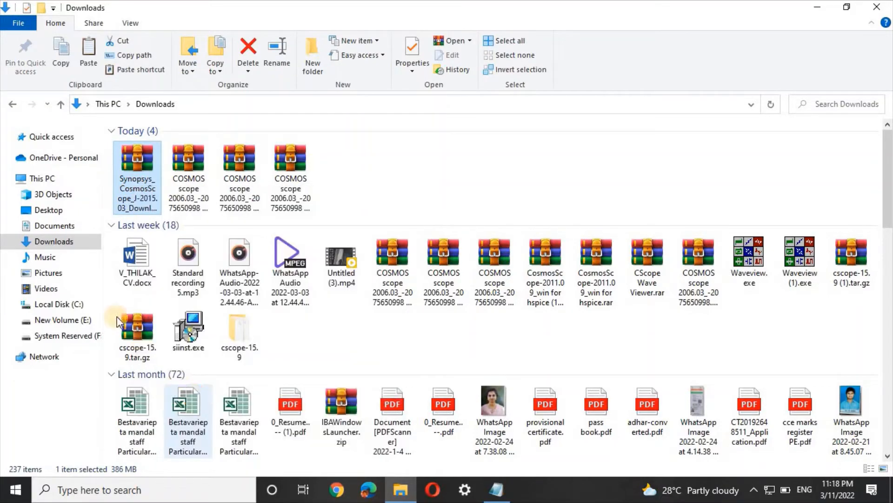
click(41, 178)
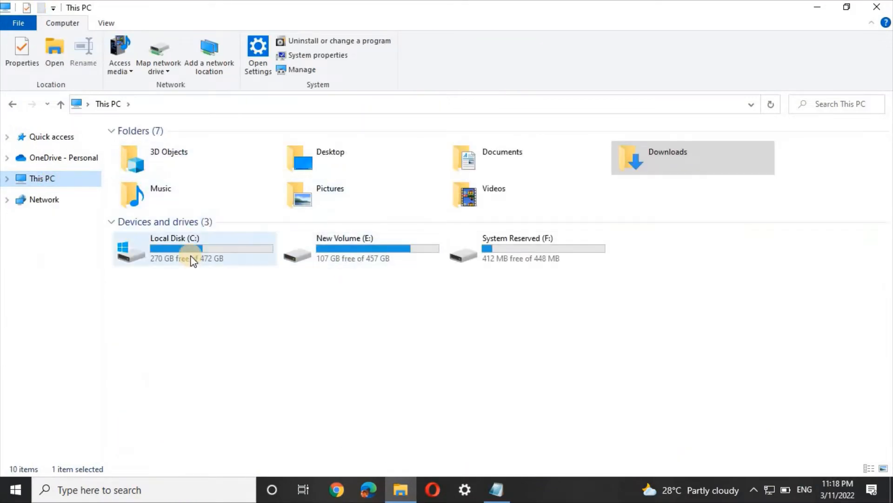
- Create a new folder named cosmoscope on Local Disk (C:) and open it
double_click(193, 248)
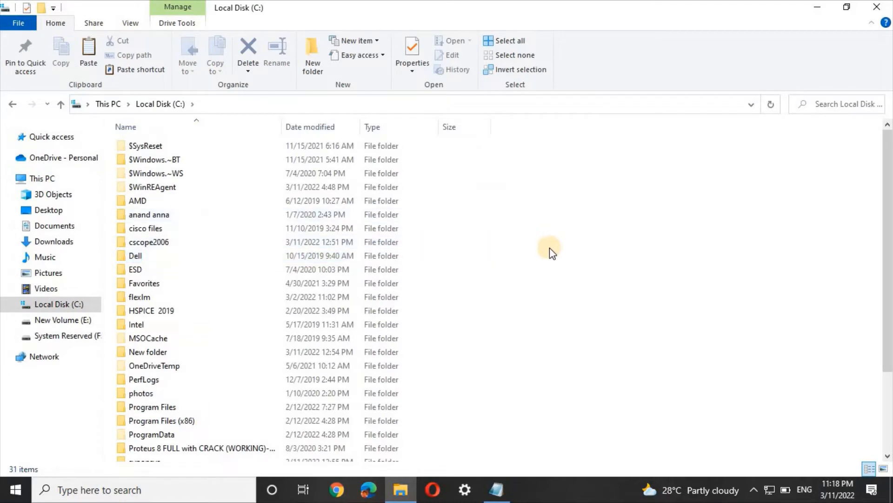
right_click(550, 253)
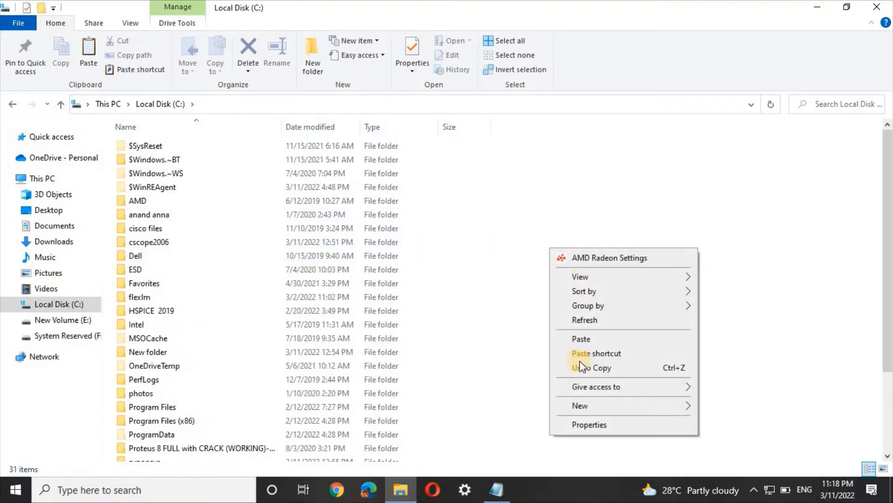
mouse_move(580, 405)
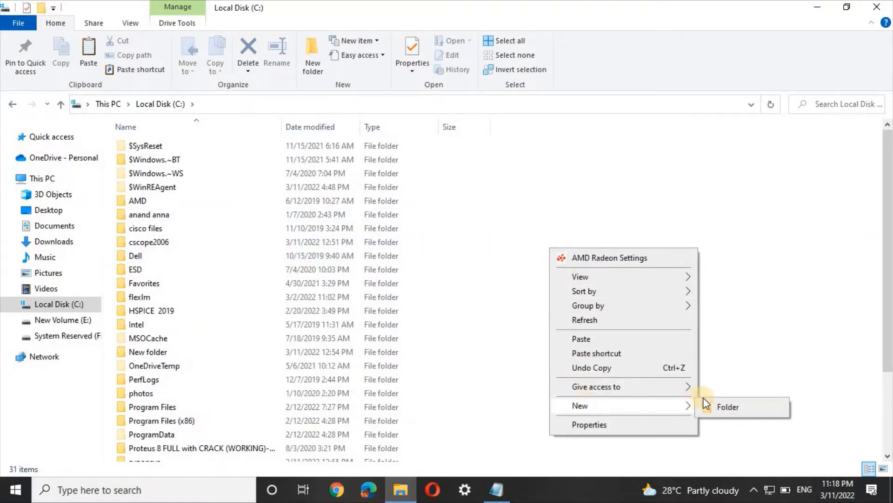
click(727, 406)
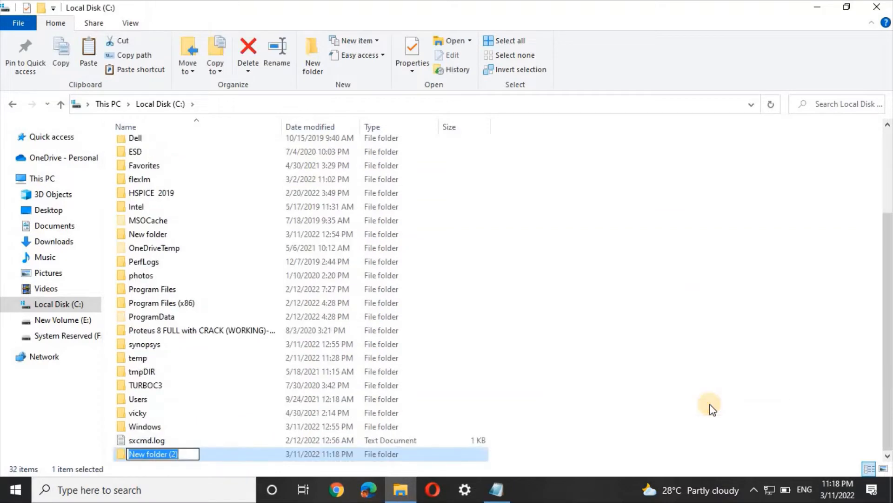
text(cosmoscope)
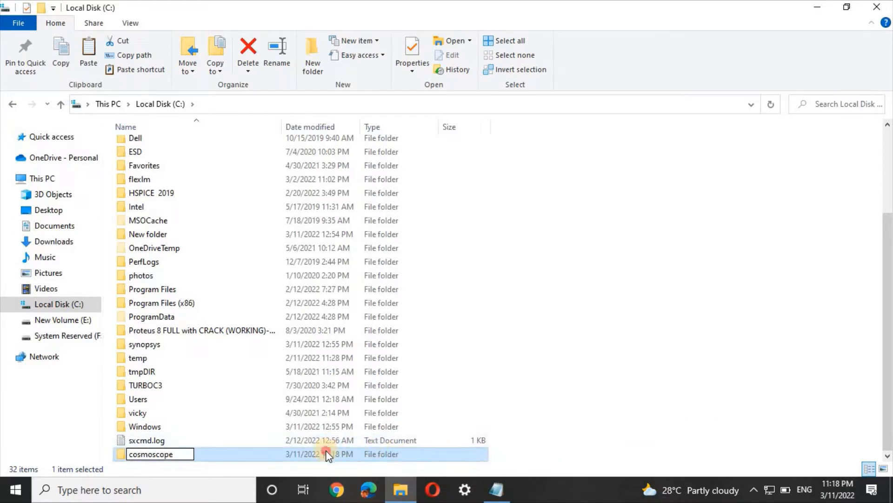
double_click(151, 454)
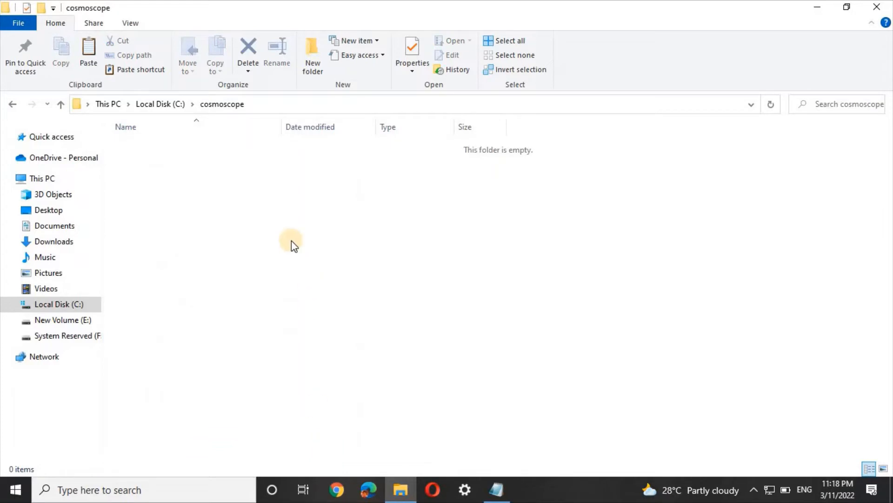
- Paste the archive into cosmoscope and extract it with WinRAR into its own Synopsys_CosmosScope_J-2015.03 folder
right_click(291, 245)
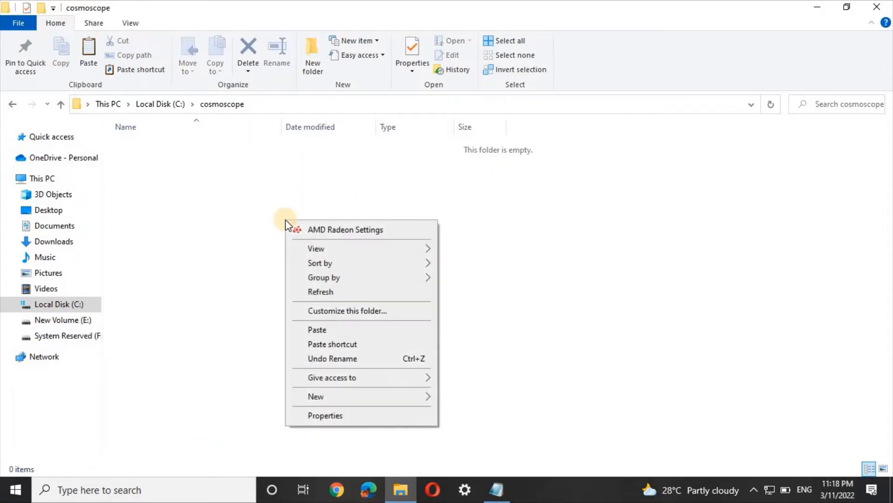
click(317, 330)
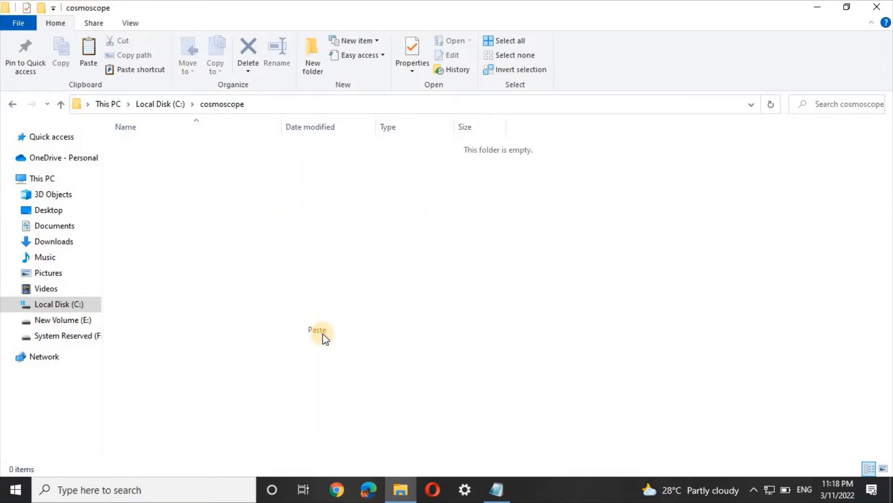
click(317, 330)
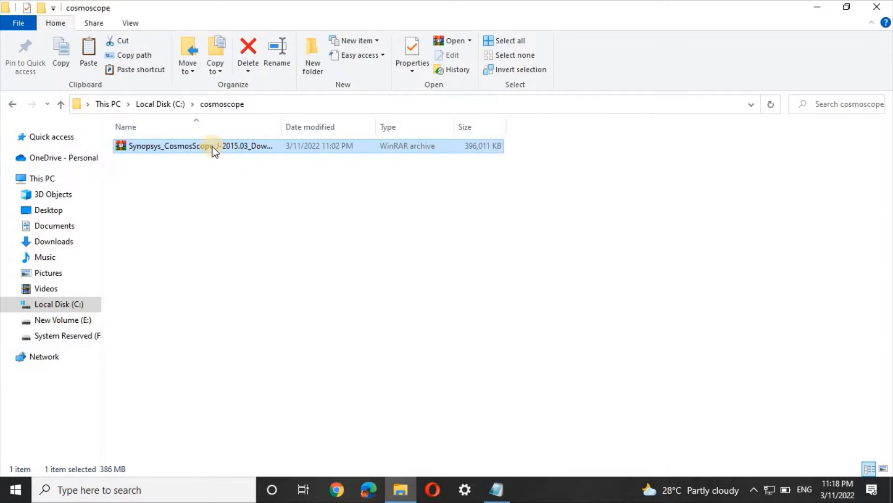
mouse_move(256, 152)
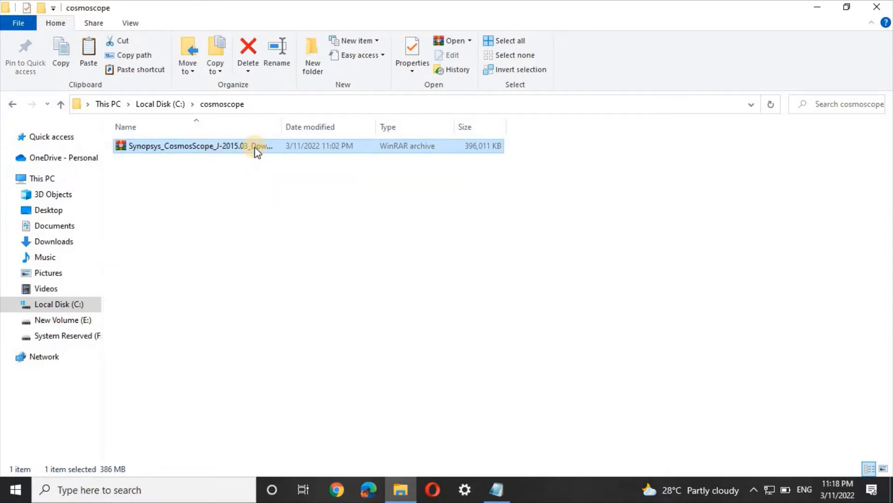
right_click(198, 145)
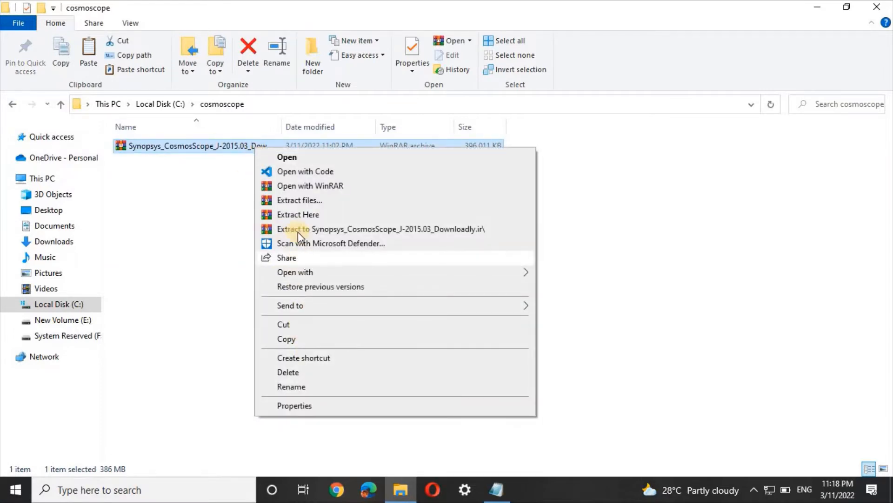
click(298, 214)
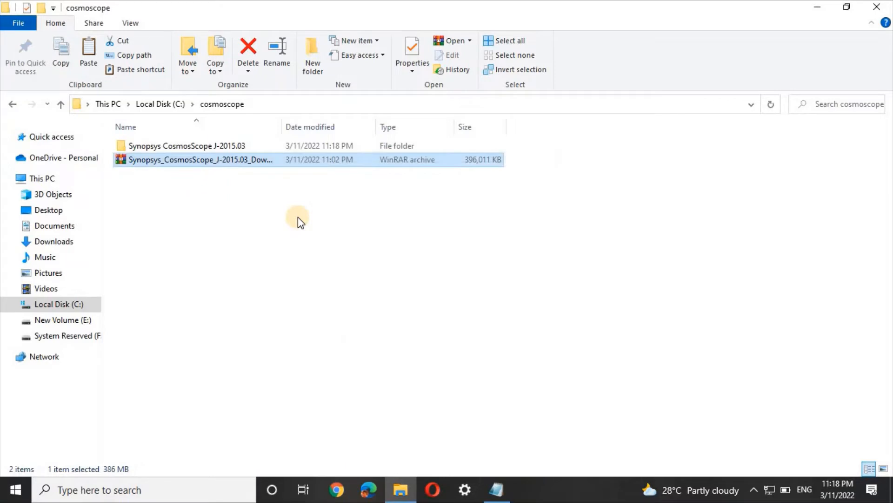
- Launch the CosmosScope_J-2015.03 setup application from the extracted folder
double_click(187, 145)
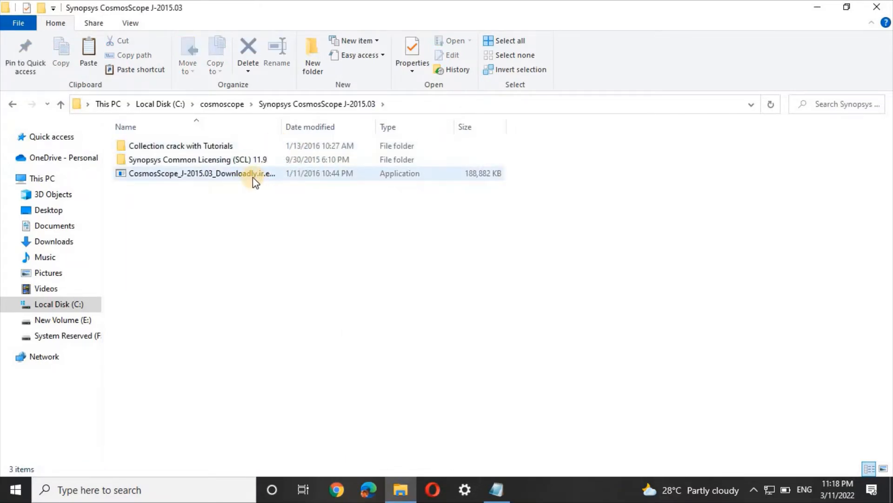
click(199, 173)
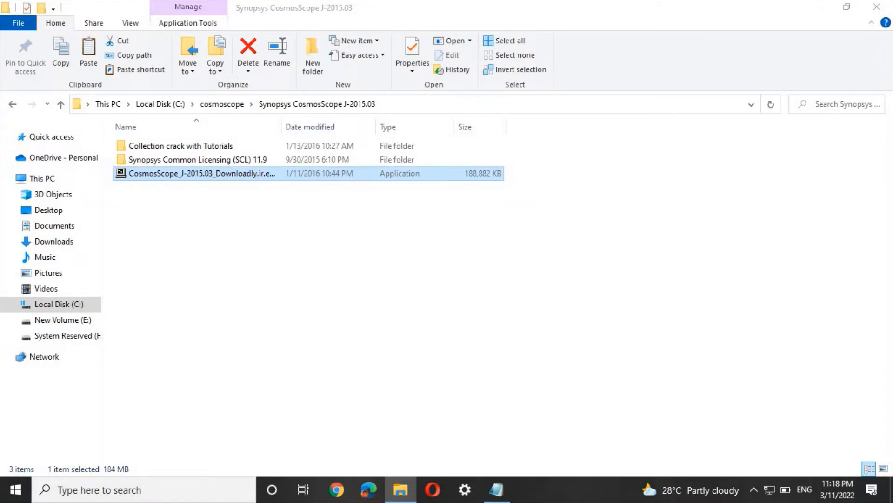
mouse_move(365, 342)
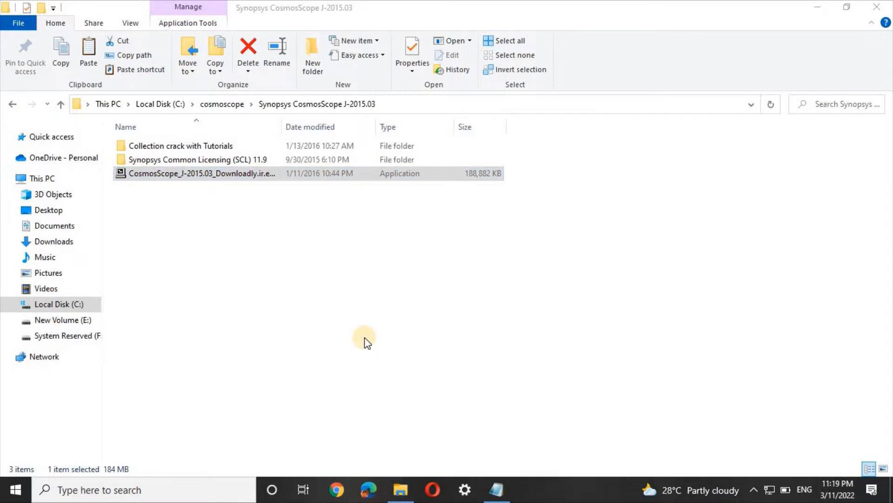
double_click(201, 173)
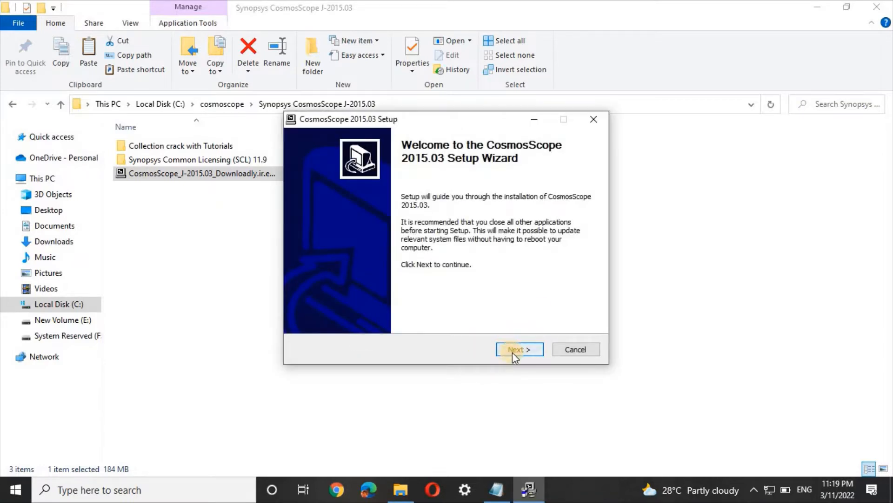
- Accept the license, keep the default destination folder and install CosmosScope 2015.03
click(518, 350)
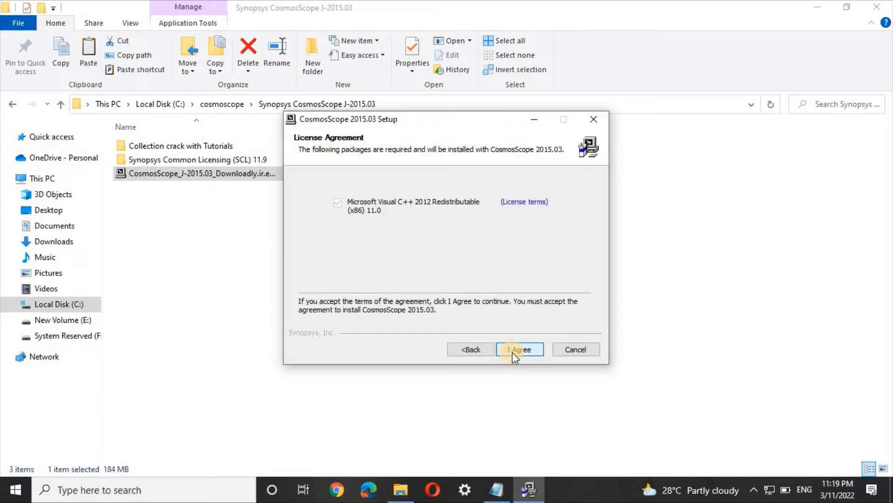
click(519, 349)
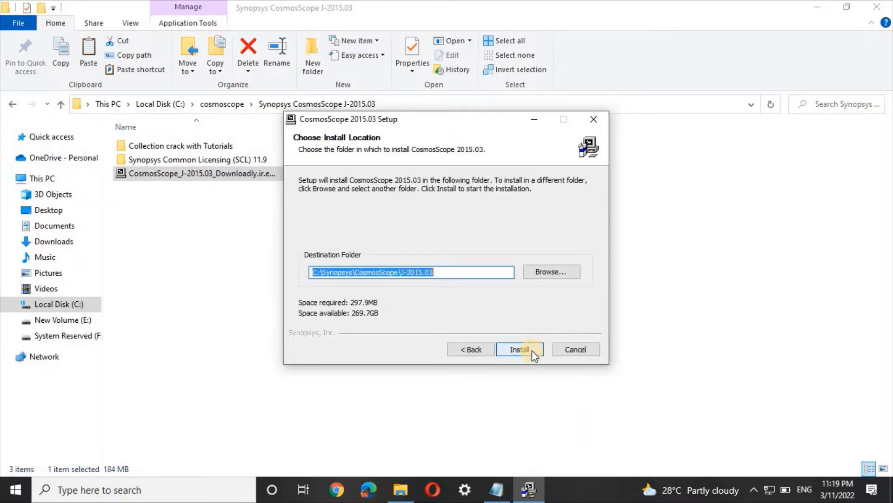
click(519, 349)
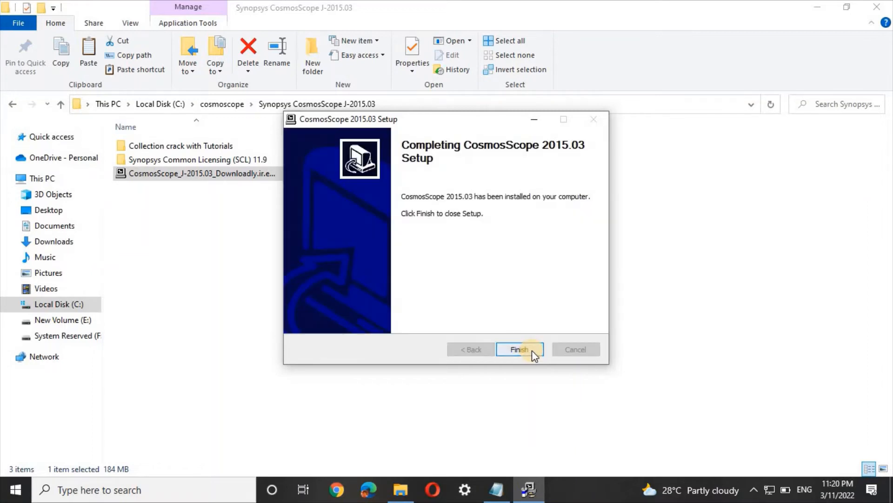
- Finish the setup and browse into C:\synopsys\CosmosScope
click(519, 349)
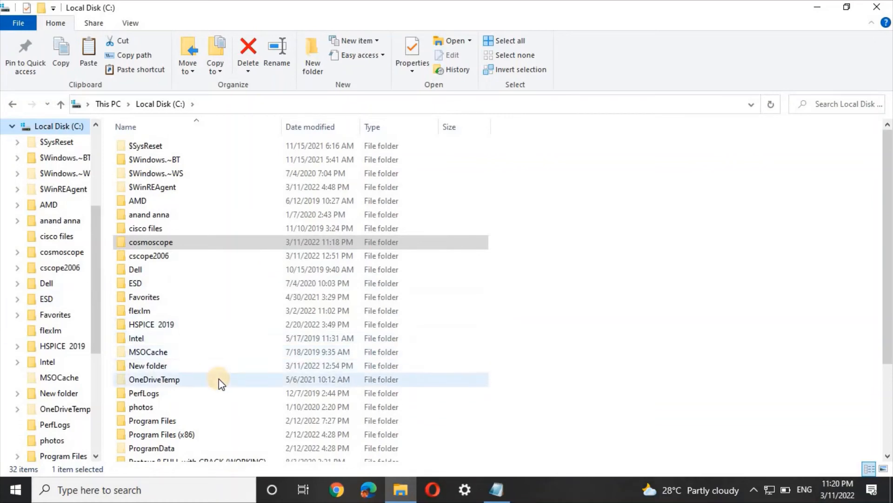
scroll(down, 3)
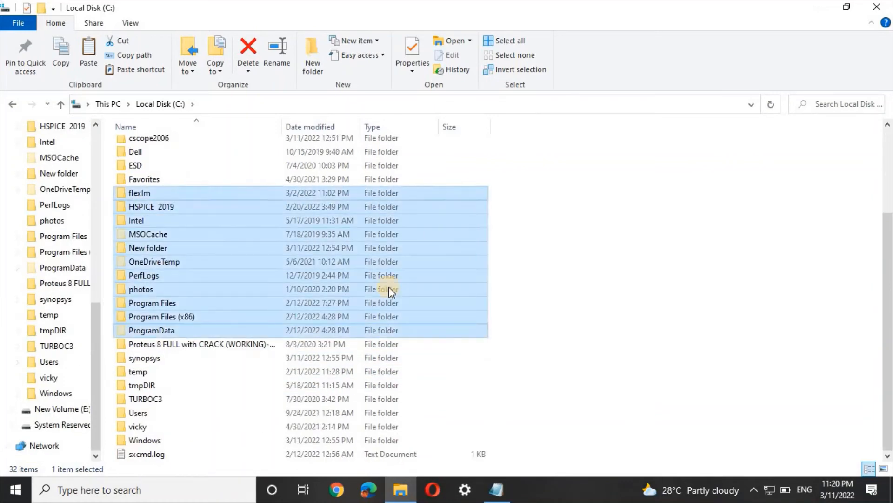
click(144, 358)
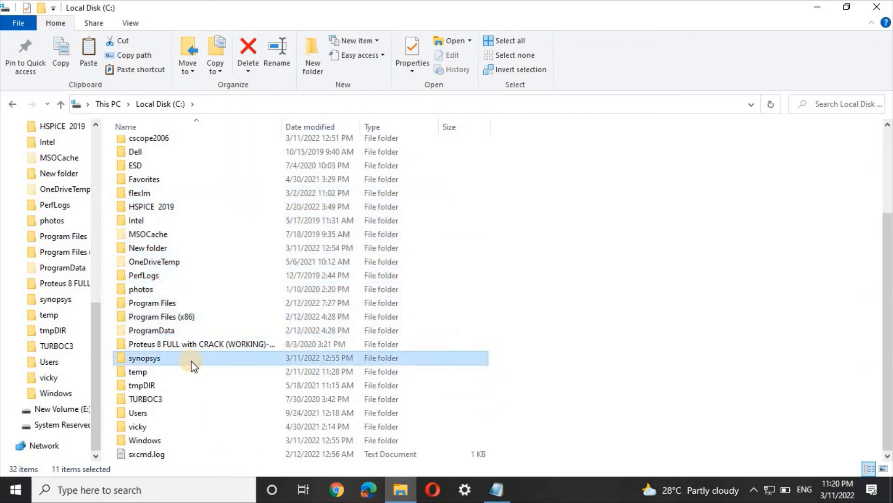
double_click(144, 357)
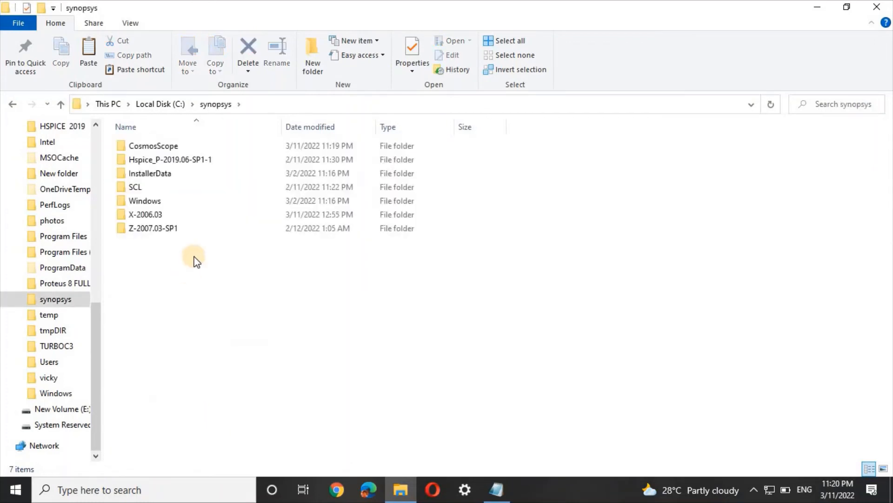
click(169, 159)
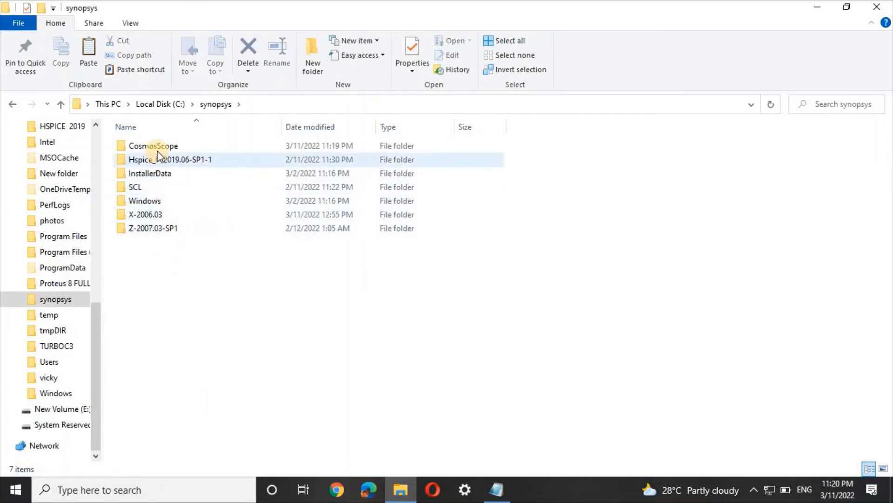
click(152, 145)
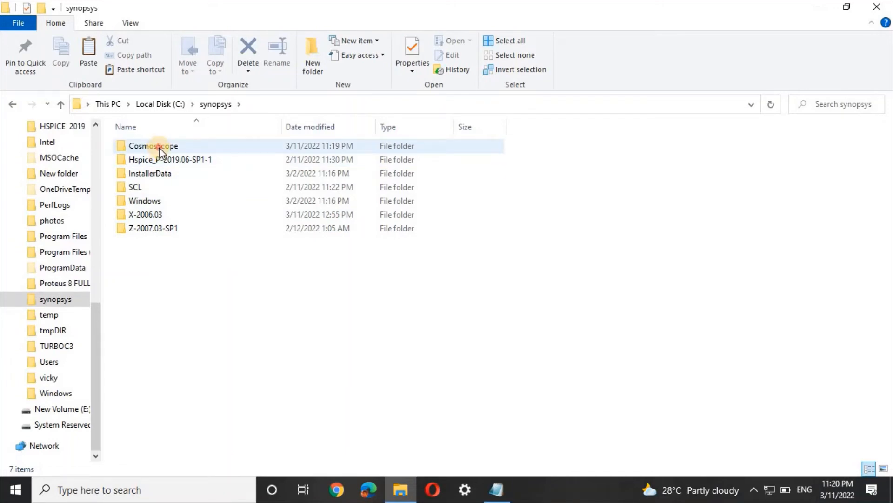
double_click(152, 145)
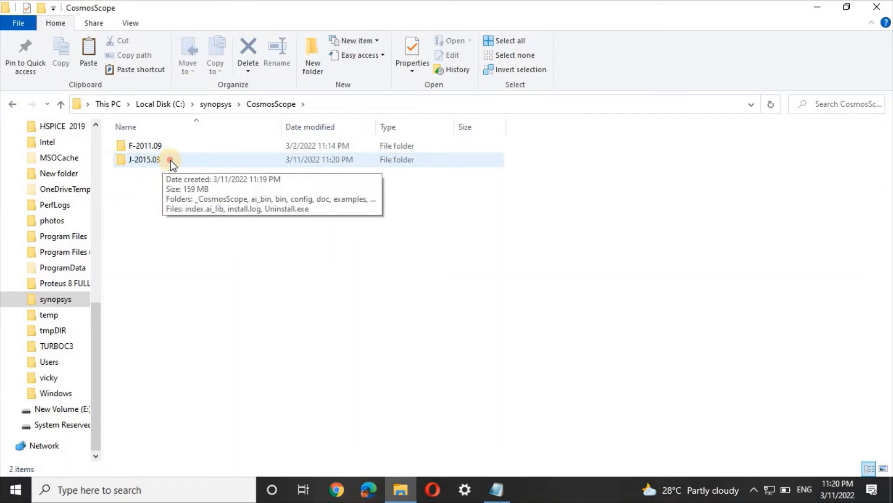
- Open J-2015.03\ai_bin and select the cscope.exe application
double_click(144, 159)
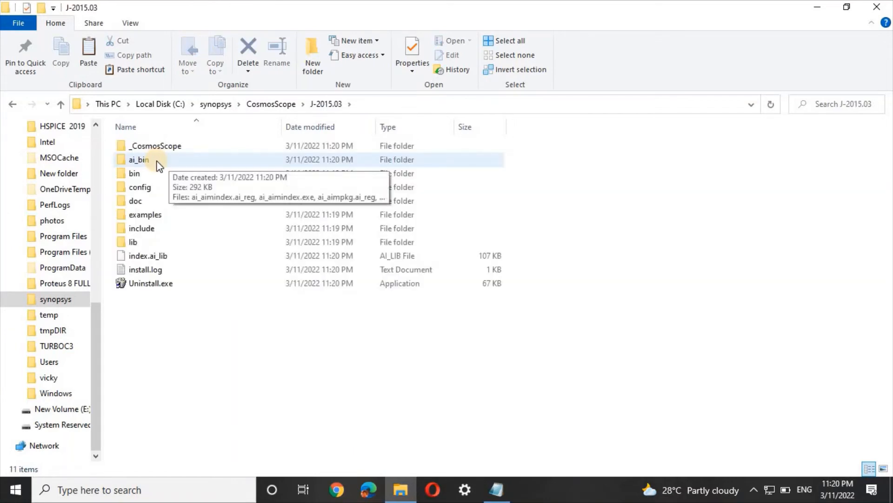
double_click(138, 160)
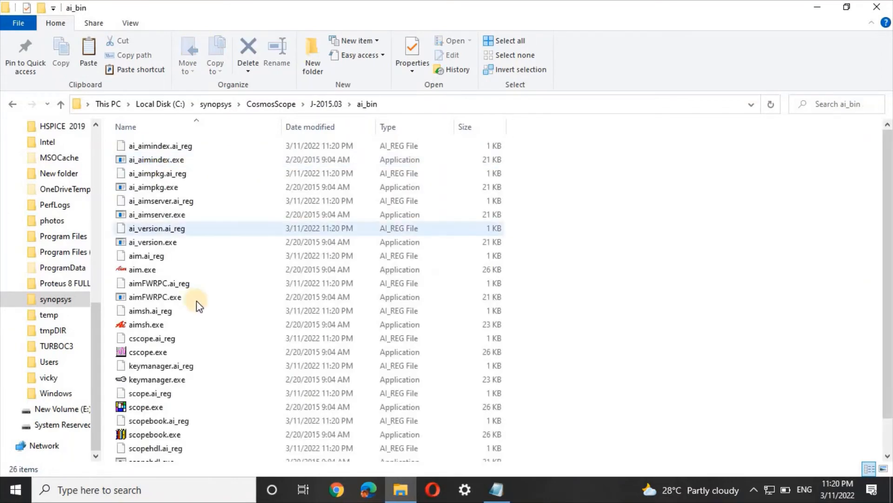
click(147, 351)
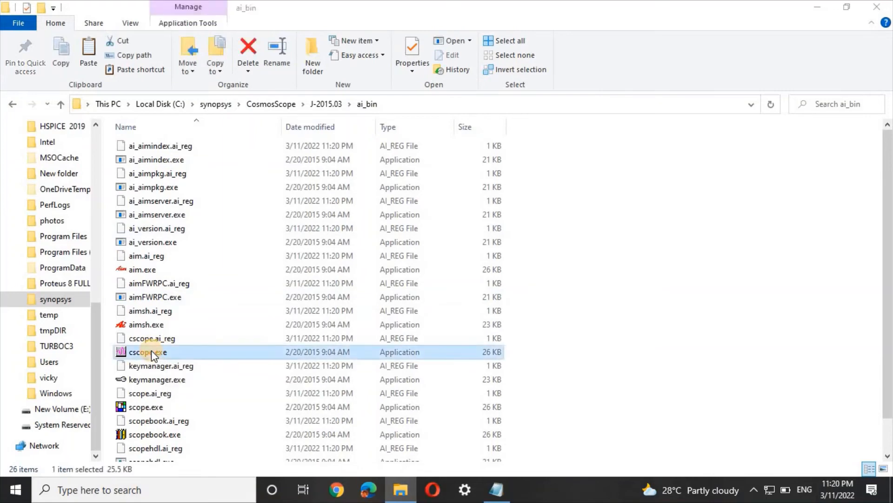
double_click(146, 352)
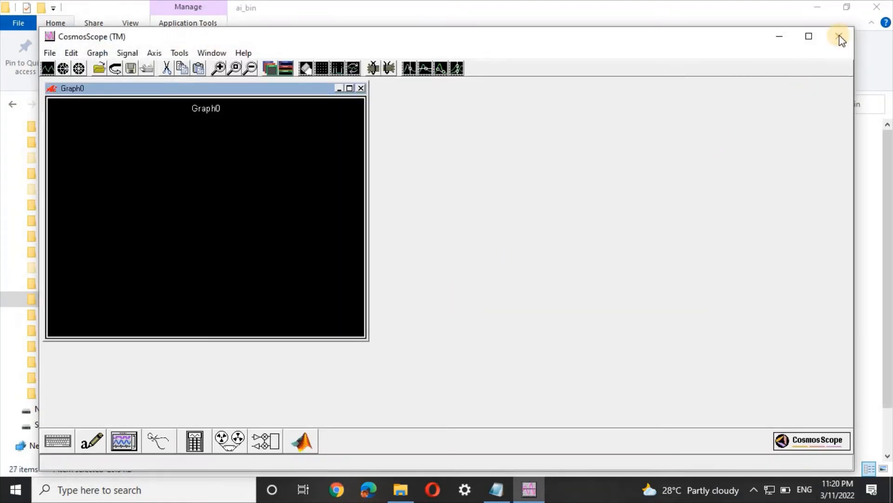
click(841, 37)
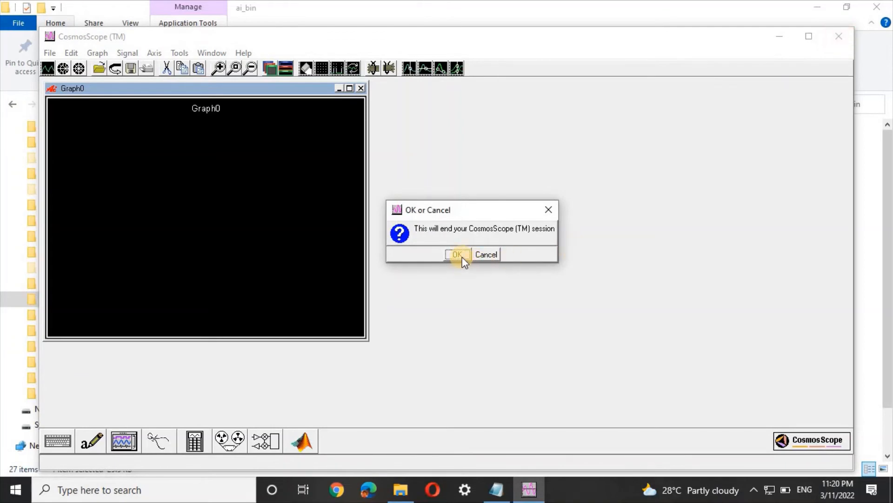
click(457, 254)
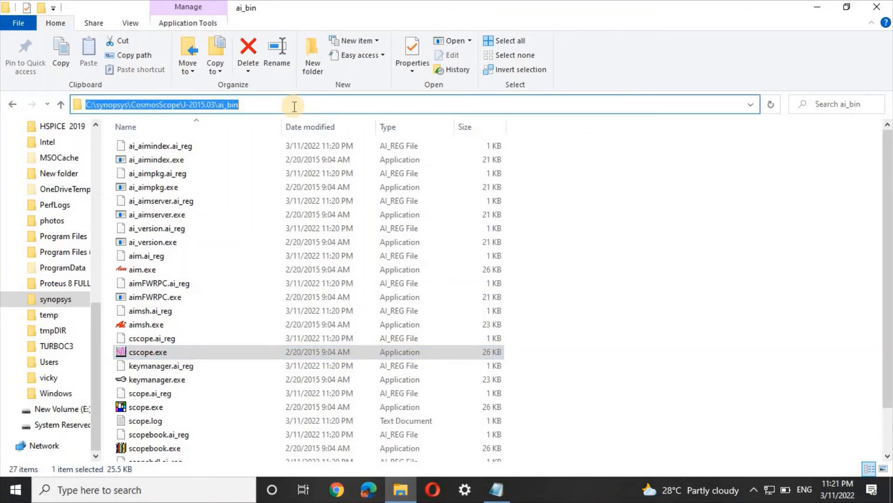
mouse_move(226, 489)
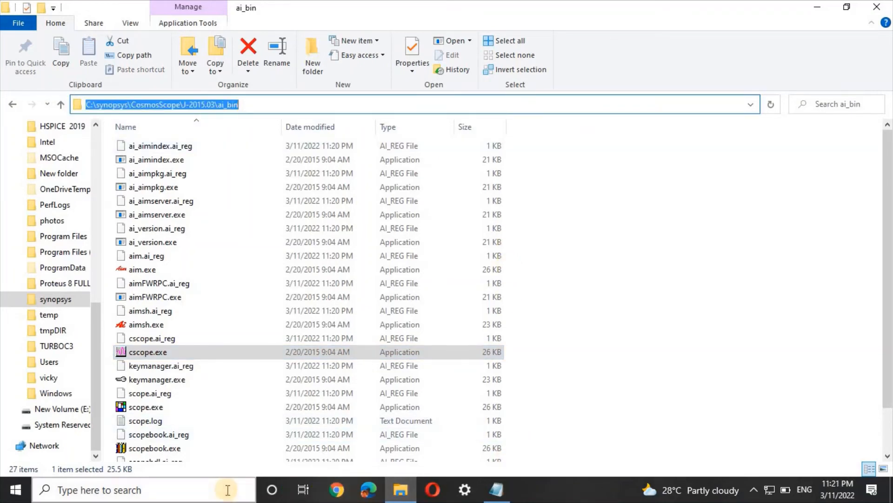
- Search the taskbar for hspui to find the hspui P-2019.06-SP1-1 app
text(hspui P-2019.06-SP1-1)
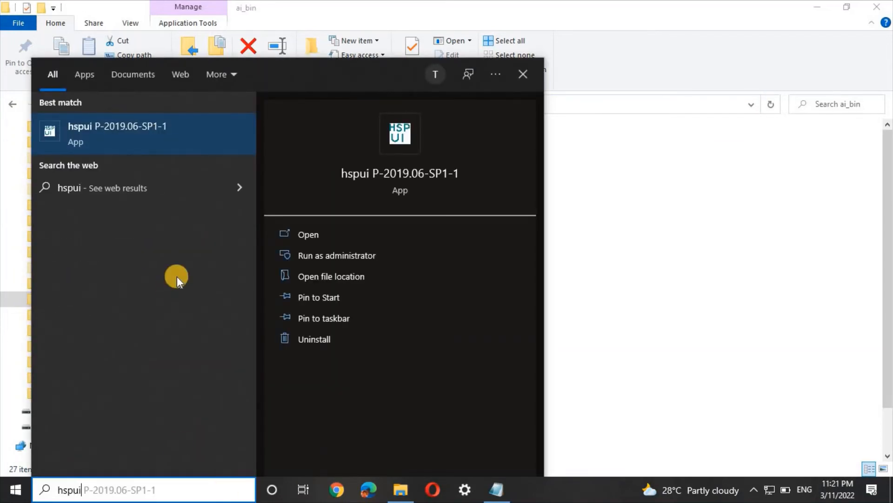
mouse_move(308, 234)
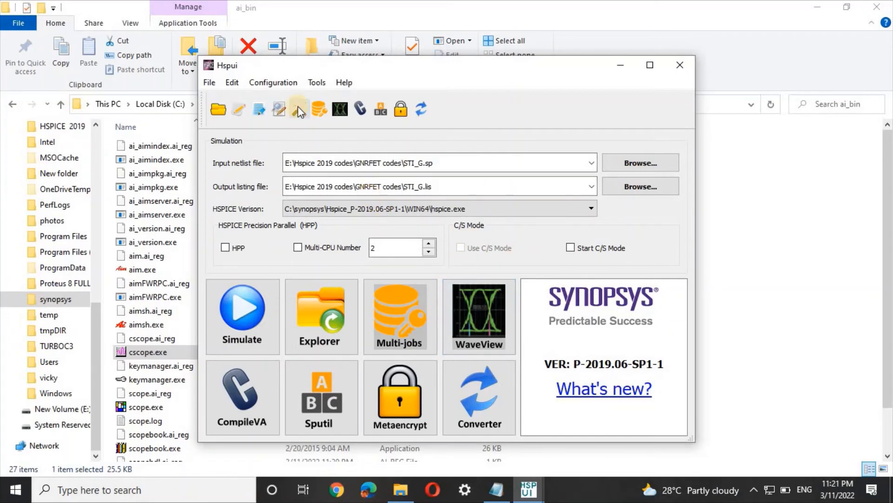
- Set HSPUI's WaveView option to C:\synopsys\CosmosScope\J-2015.03\ai_bin\cscope.exe
click(273, 82)
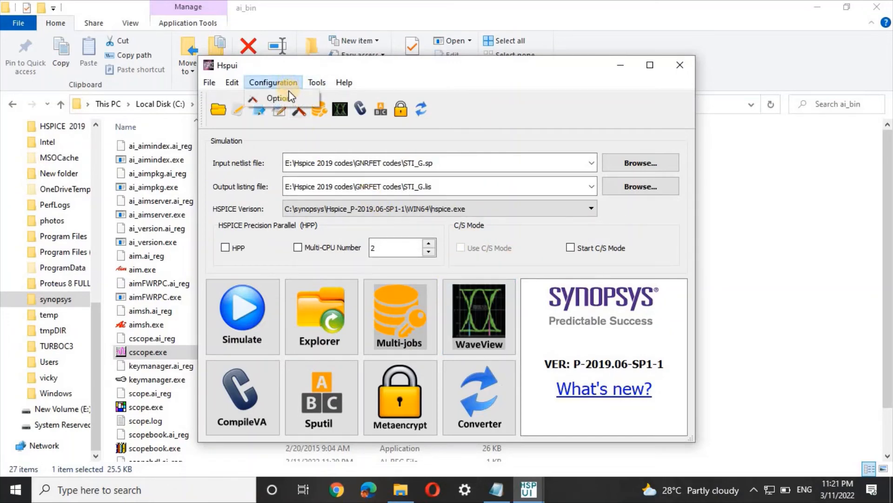
click(280, 98)
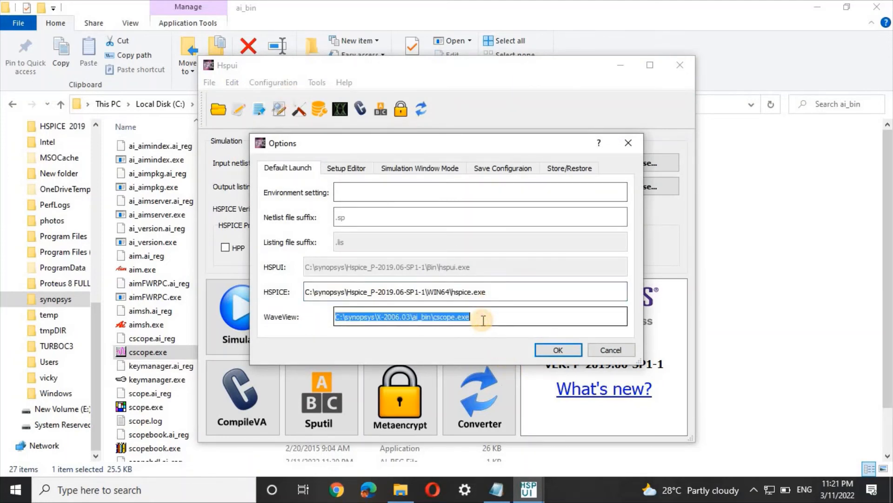
text(C:\synopsys\CosmosScope\J-2015.03\ai_bin)
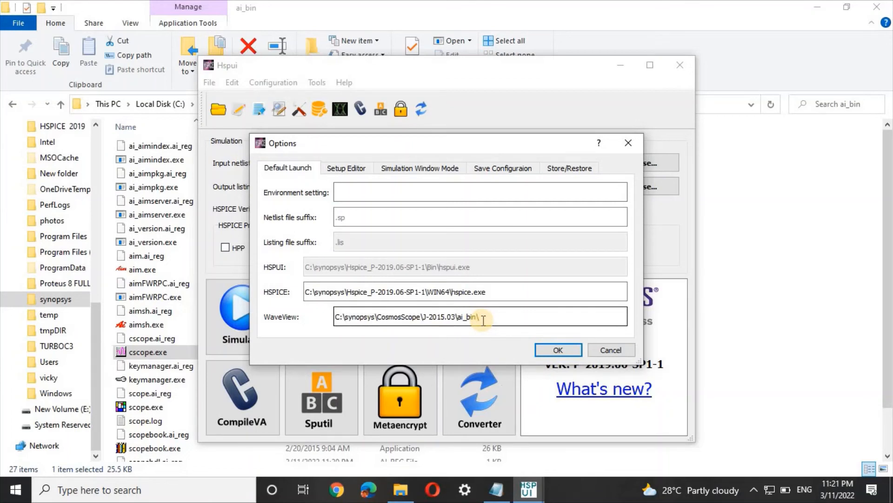
text(cscope)
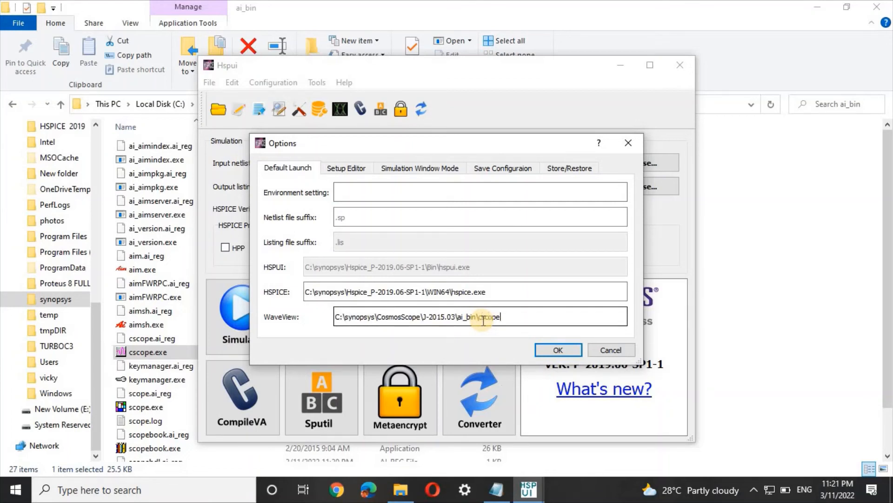
text(.exe)
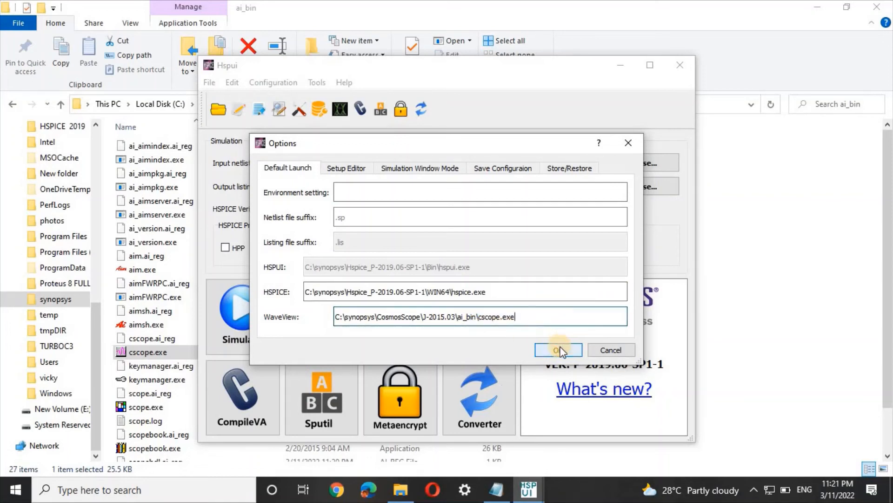
click(558, 350)
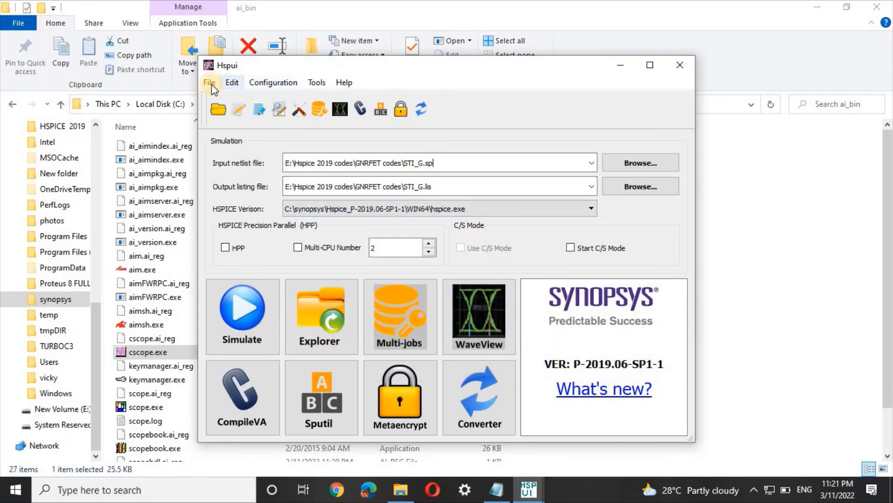
- Save the HSPUI configuration from the File menu
click(209, 82)
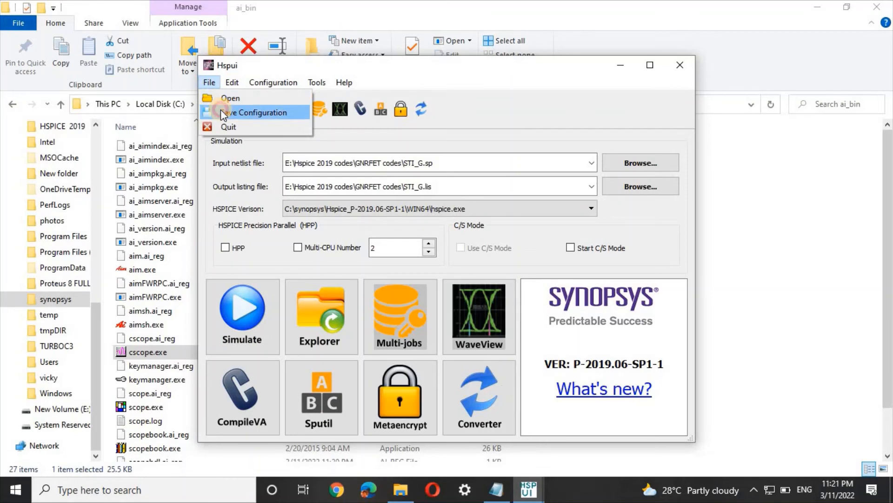
click(591, 209)
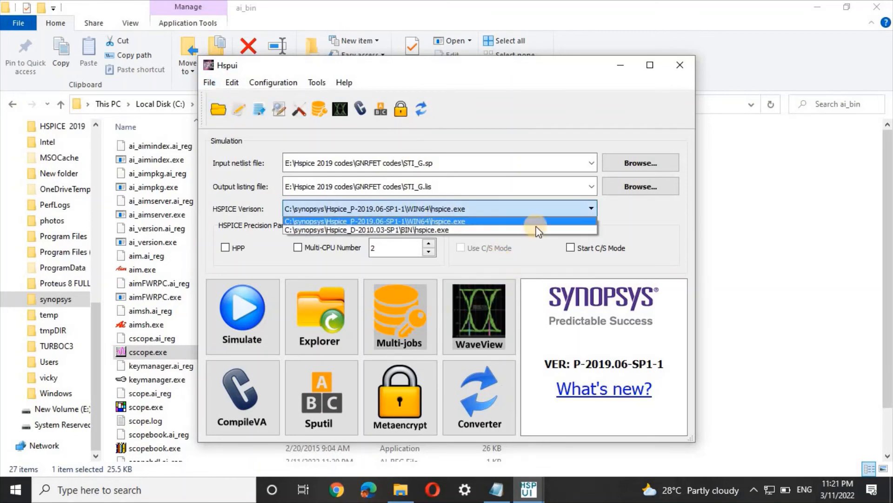
mouse_move(564, 224)
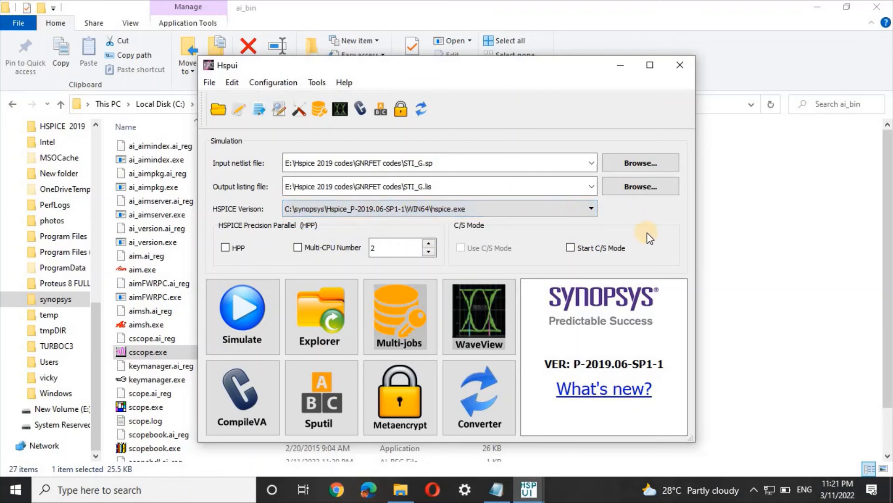
mouse_move(480, 316)
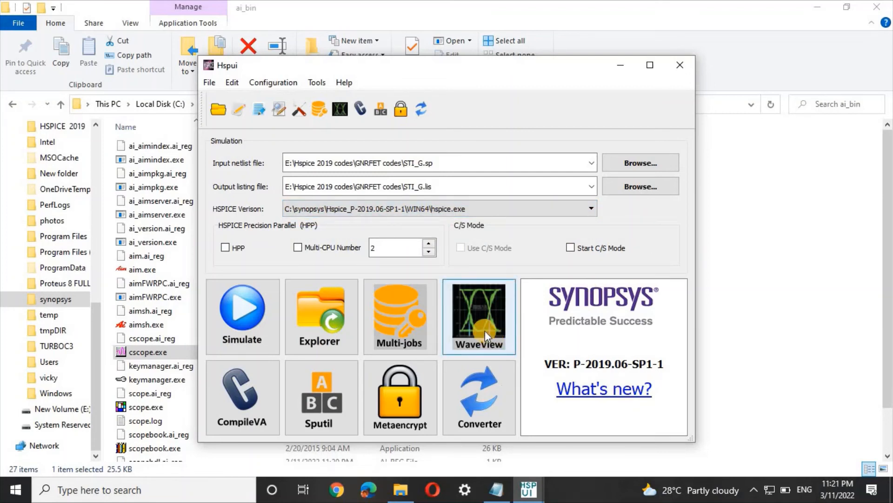
- Launch WaveView from HSPUI so CosmosScope opens, then cancel the end-session prompt to keep it running
click(479, 316)
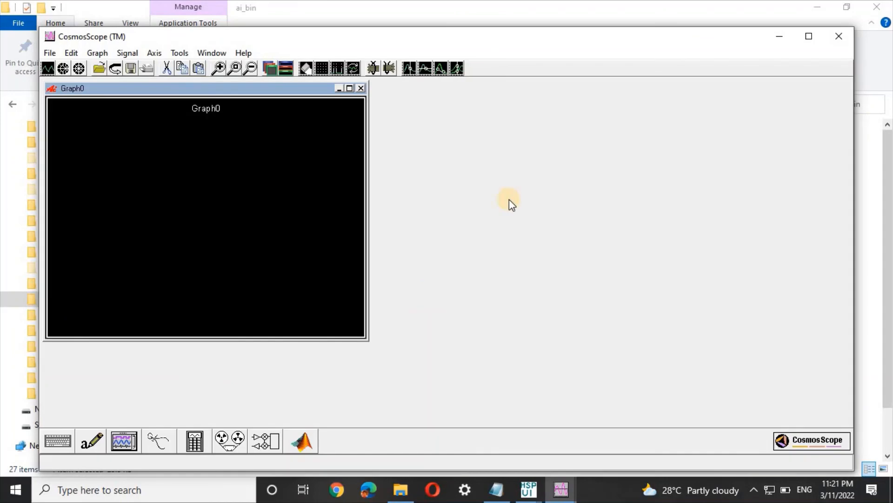
click(838, 36)
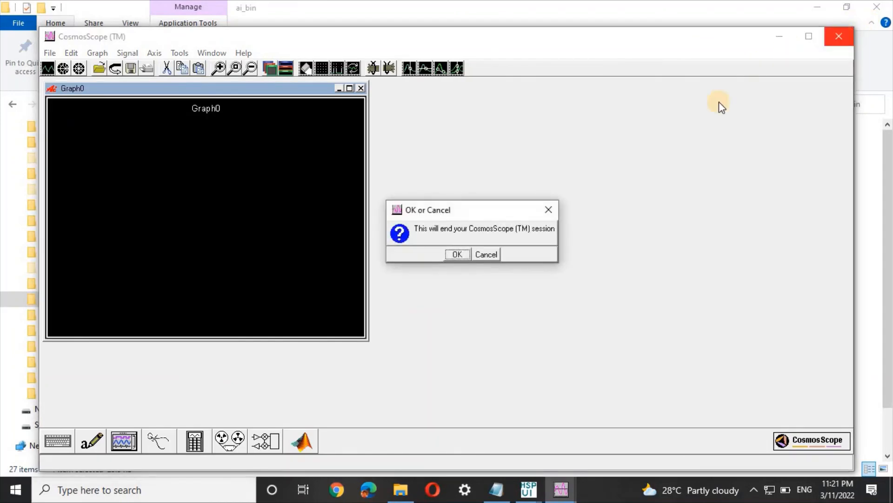
click(485, 254)
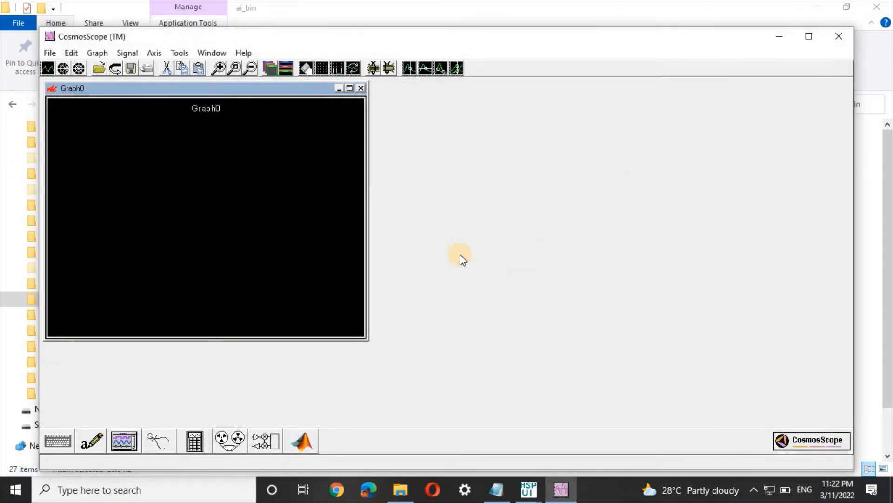